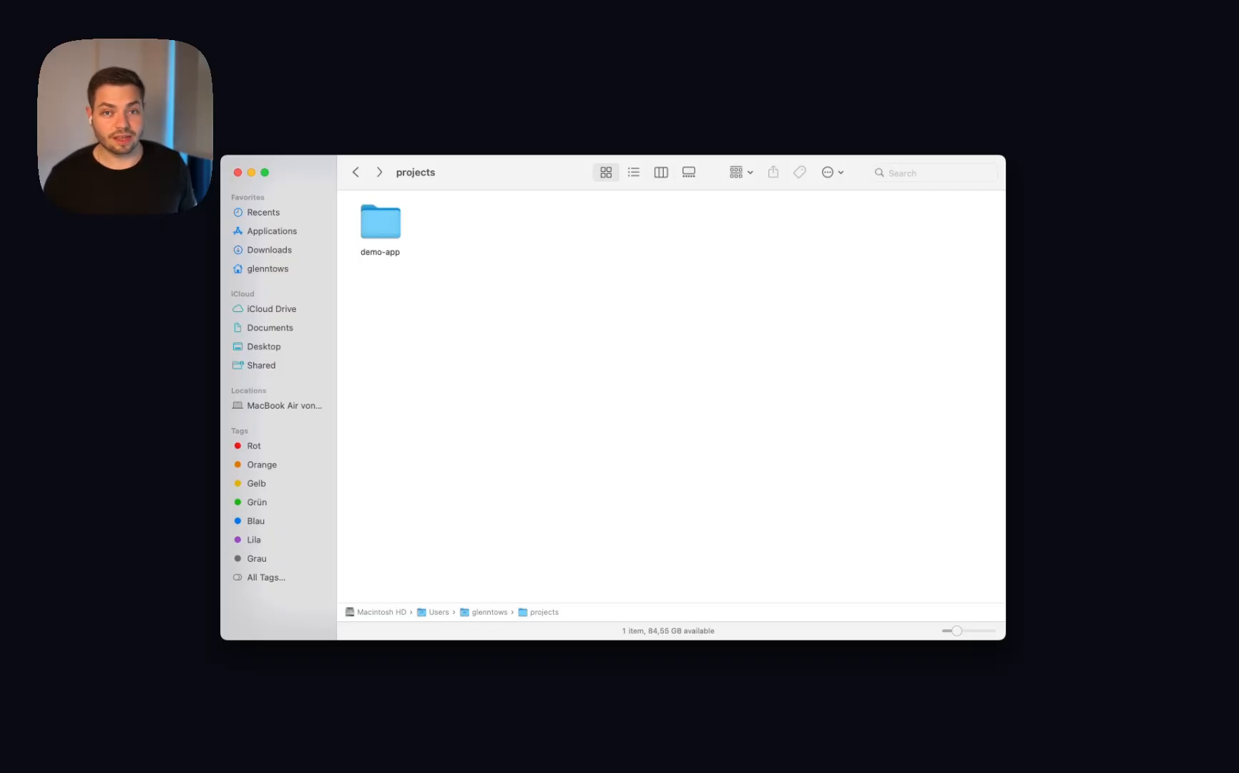
pyautogui.moveTo(506, 397)
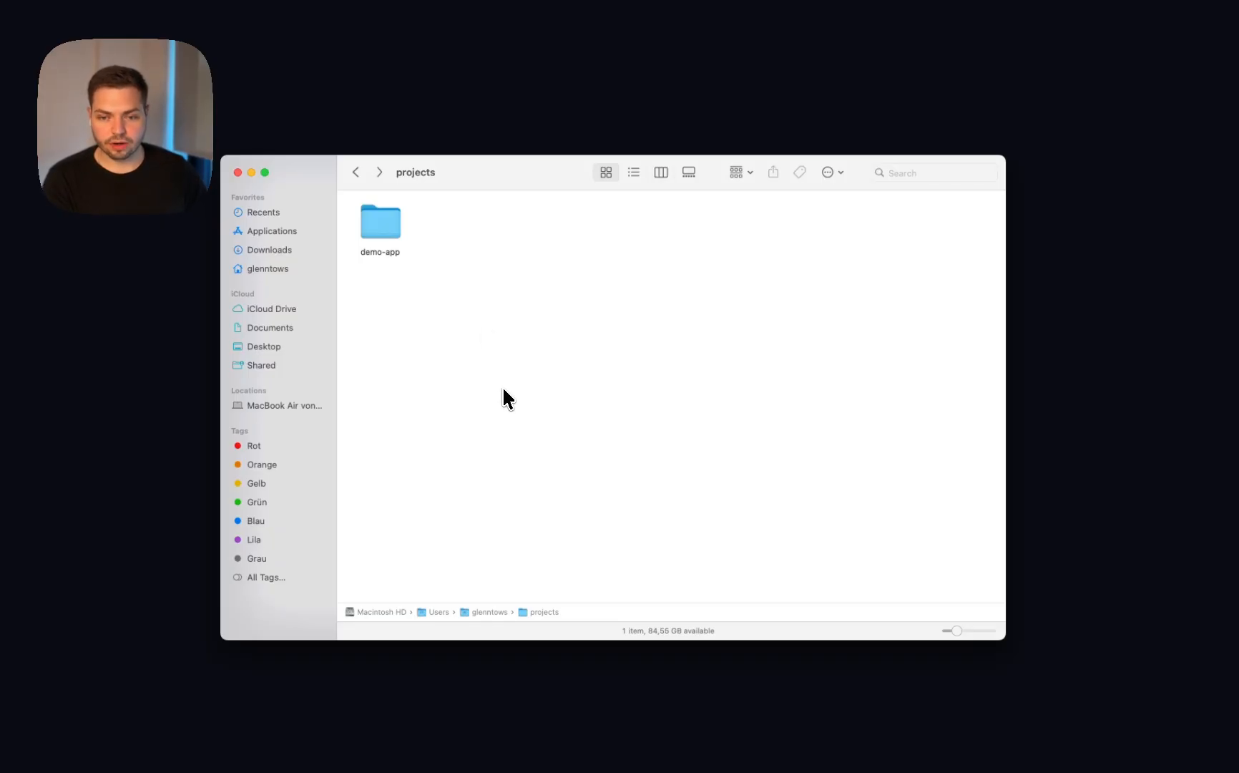
pyautogui.moveTo(547, 373)
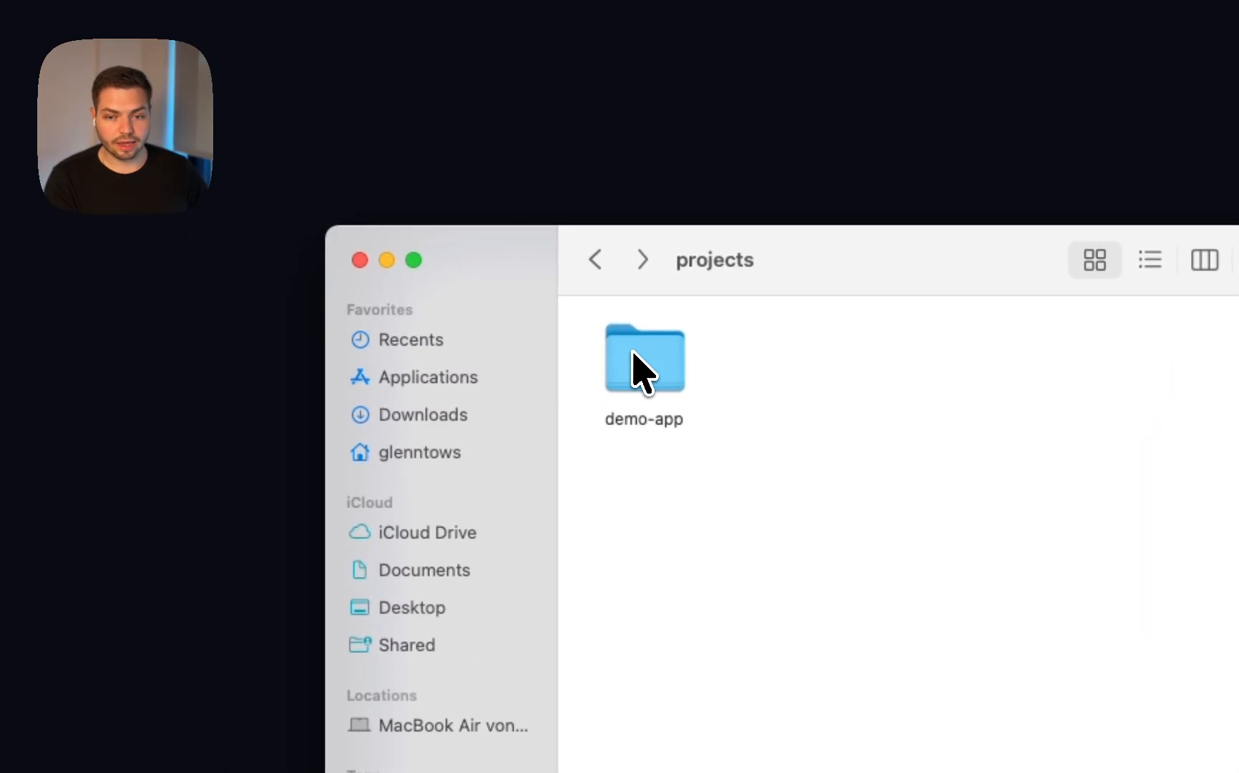
pyautogui.moveTo(648, 379)
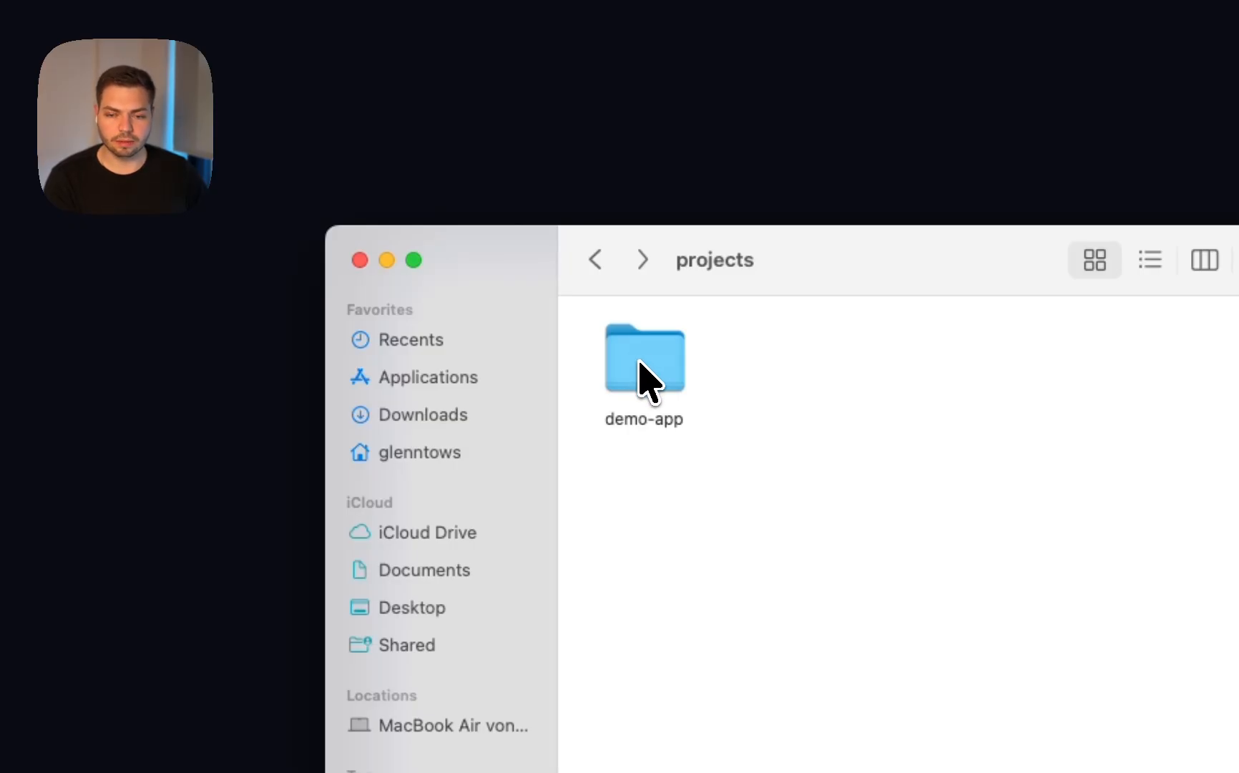
# Browse into the demo-app folder inside projects and switch to a Terminal session.
pyautogui.doubleClick(643, 360)
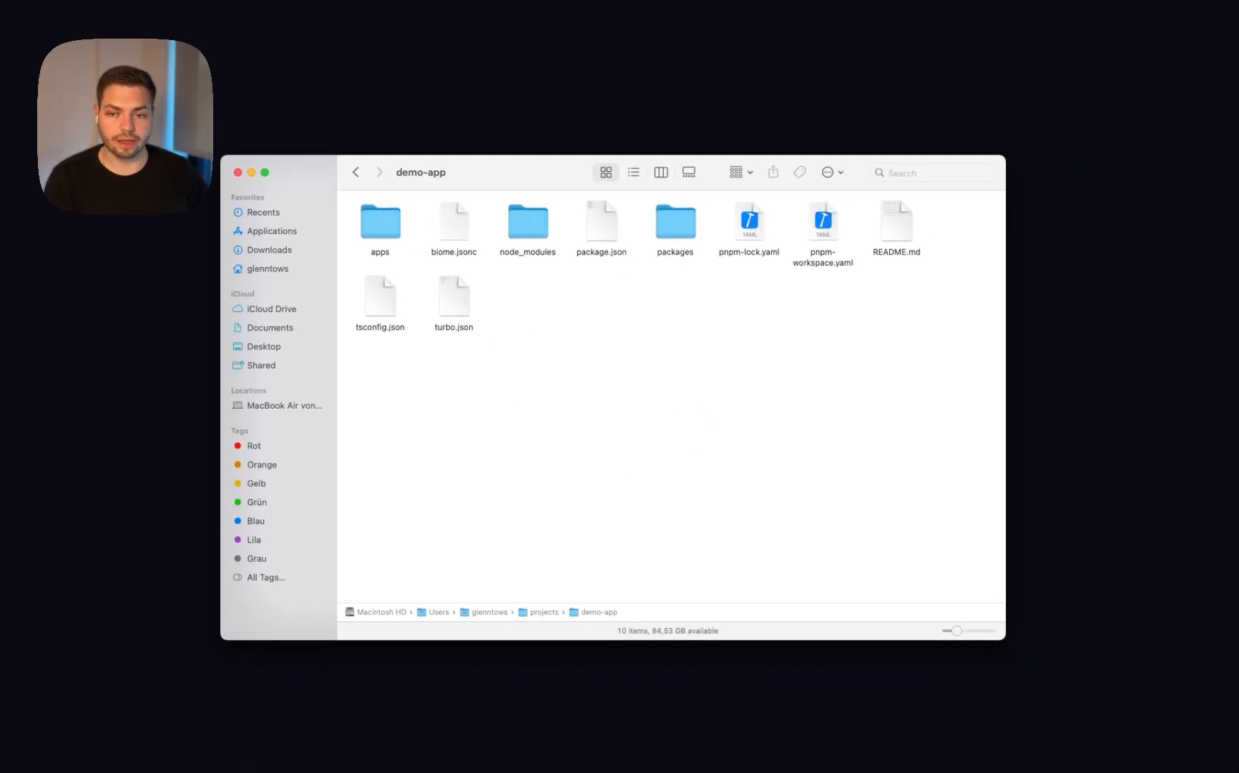
pyautogui.click(356, 172)
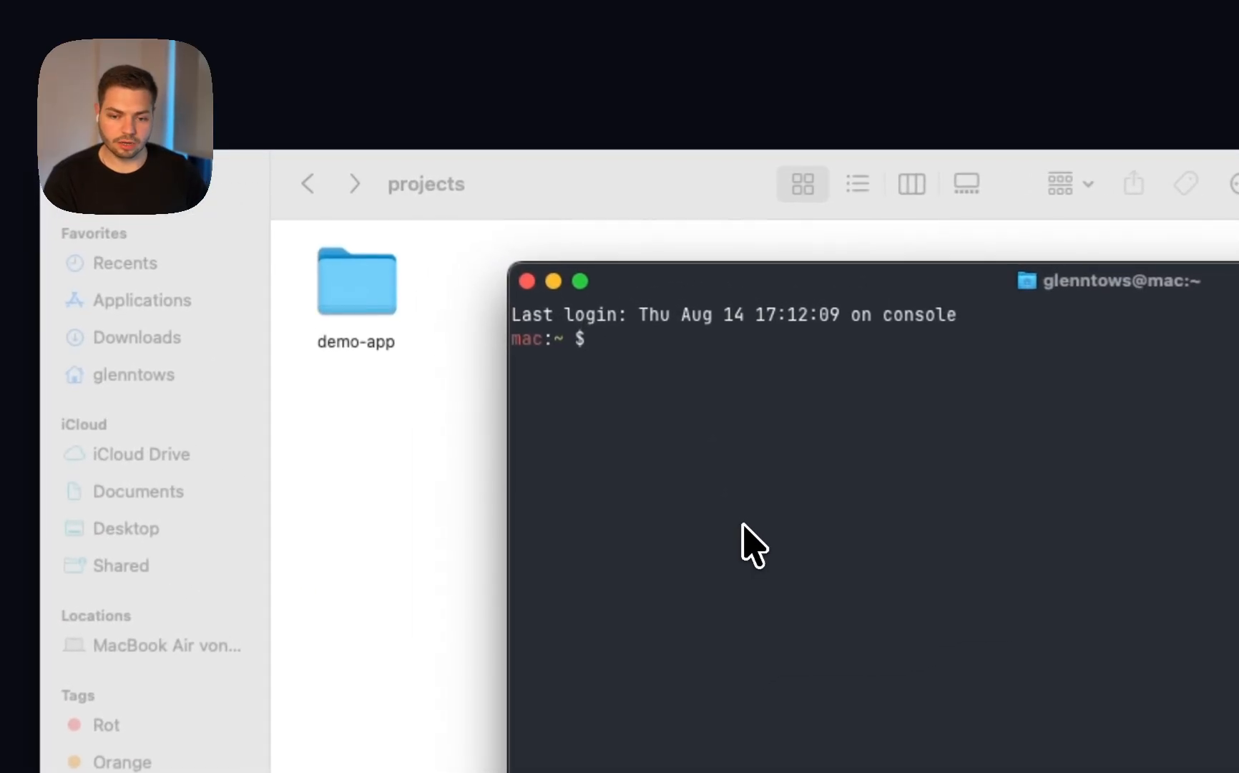
# Change directory into projects/demo-app so the prompt shows the main git branch.
pyautogui.write('cd')
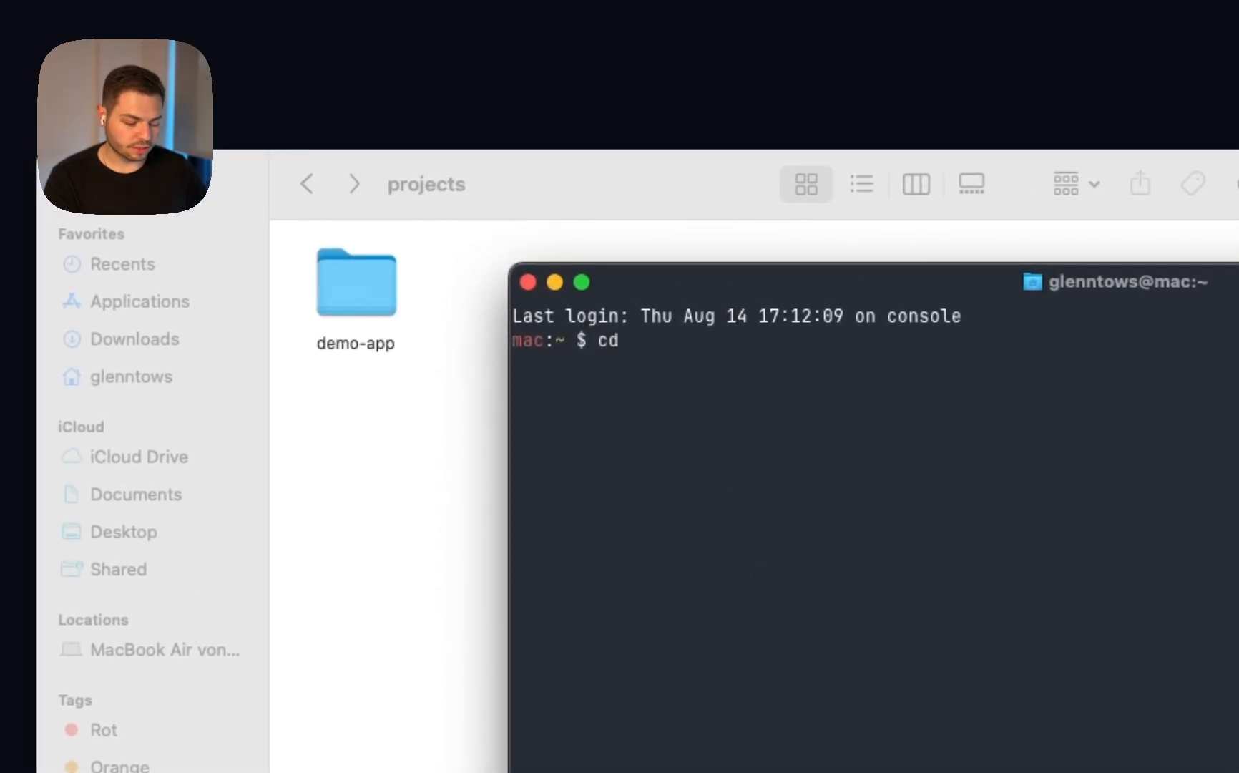
pyautogui.write('projects/')
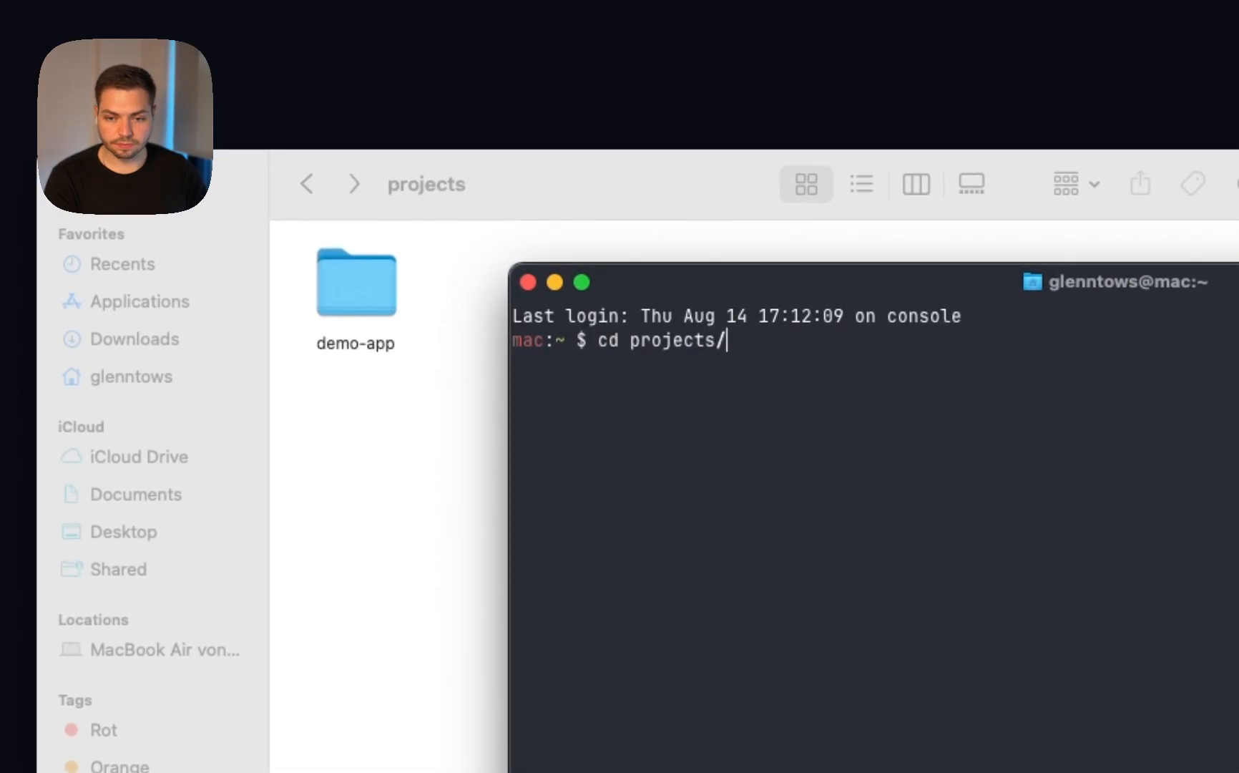
pyautogui.write('demo-app/')
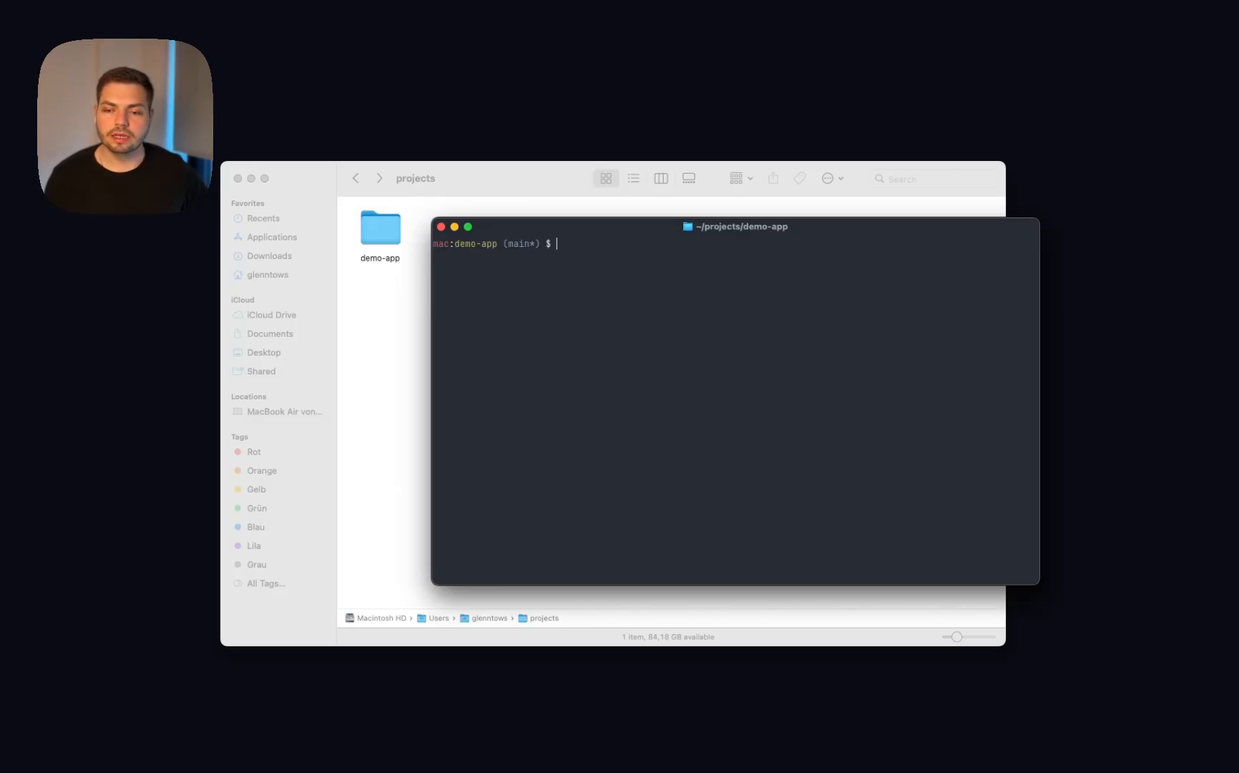
pyautogui.moveTo(652, 385)
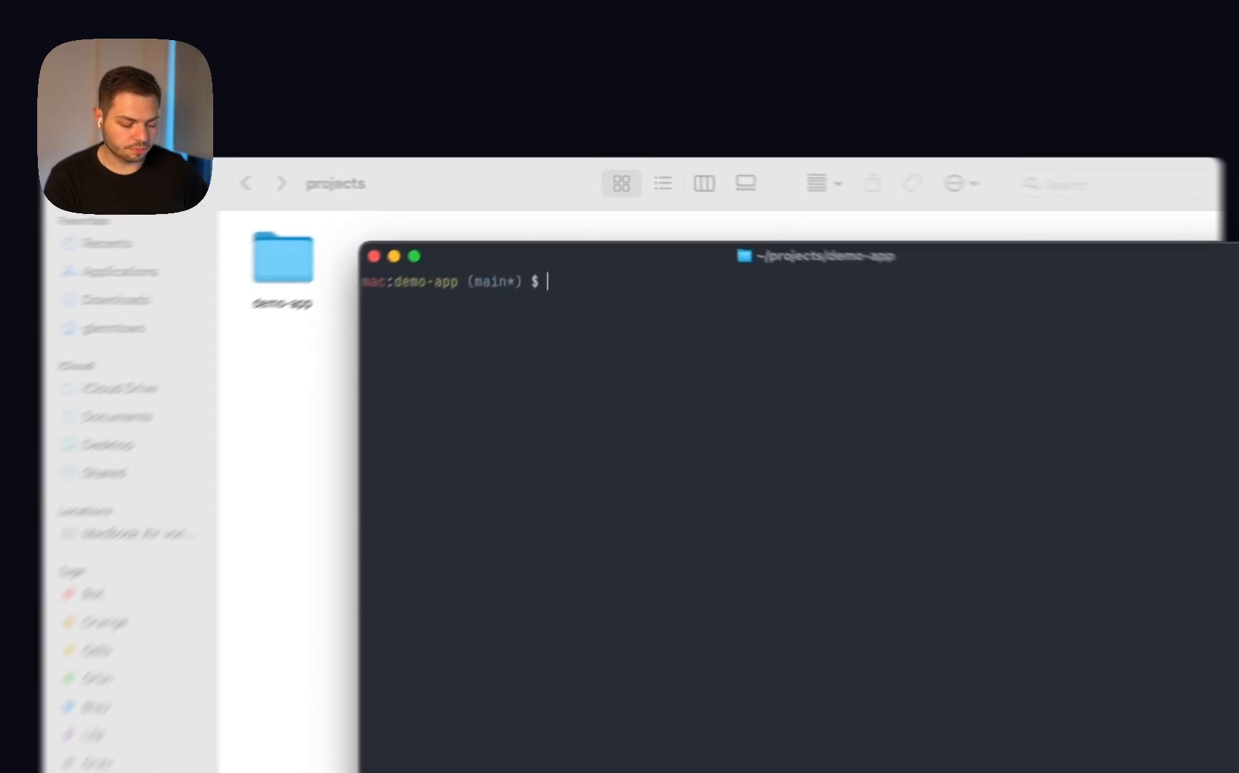
# Run pnpm dev to start the Next.js dev server at localhost:3000.
pyautogui.write('pnpm dev')
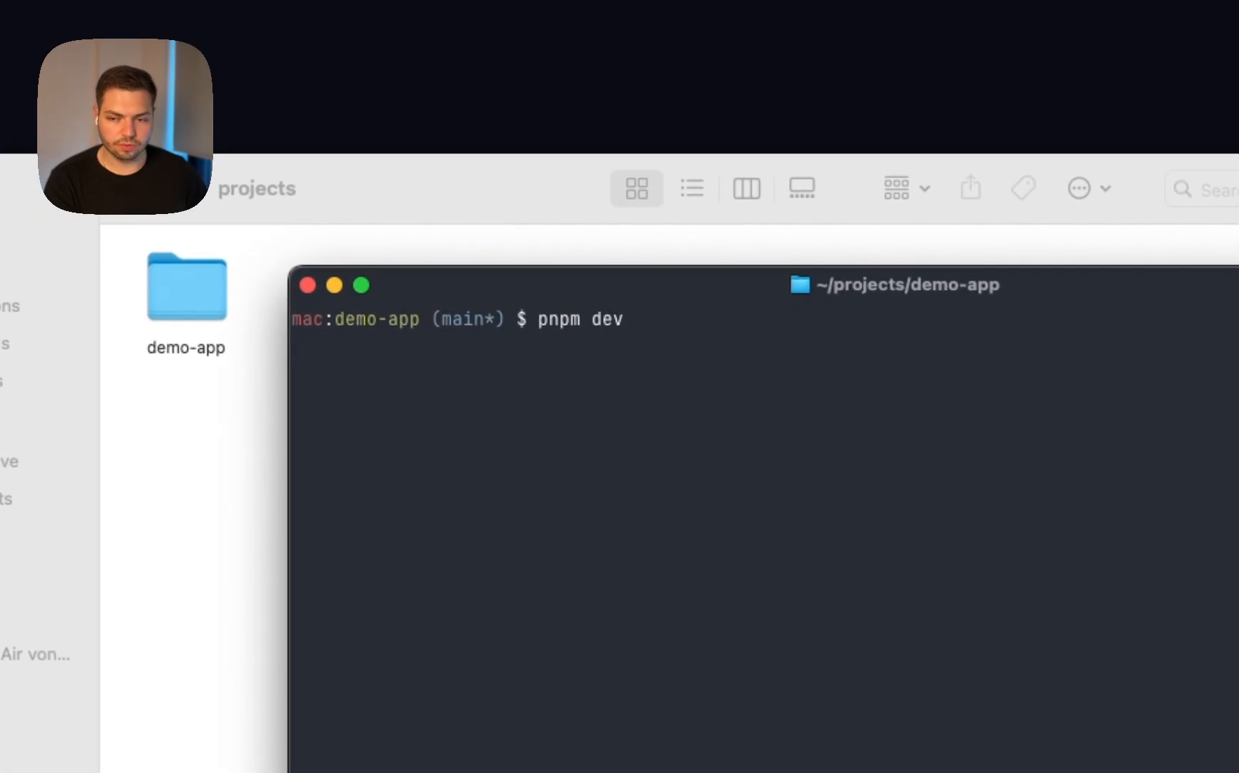
pyautogui.press('enter')
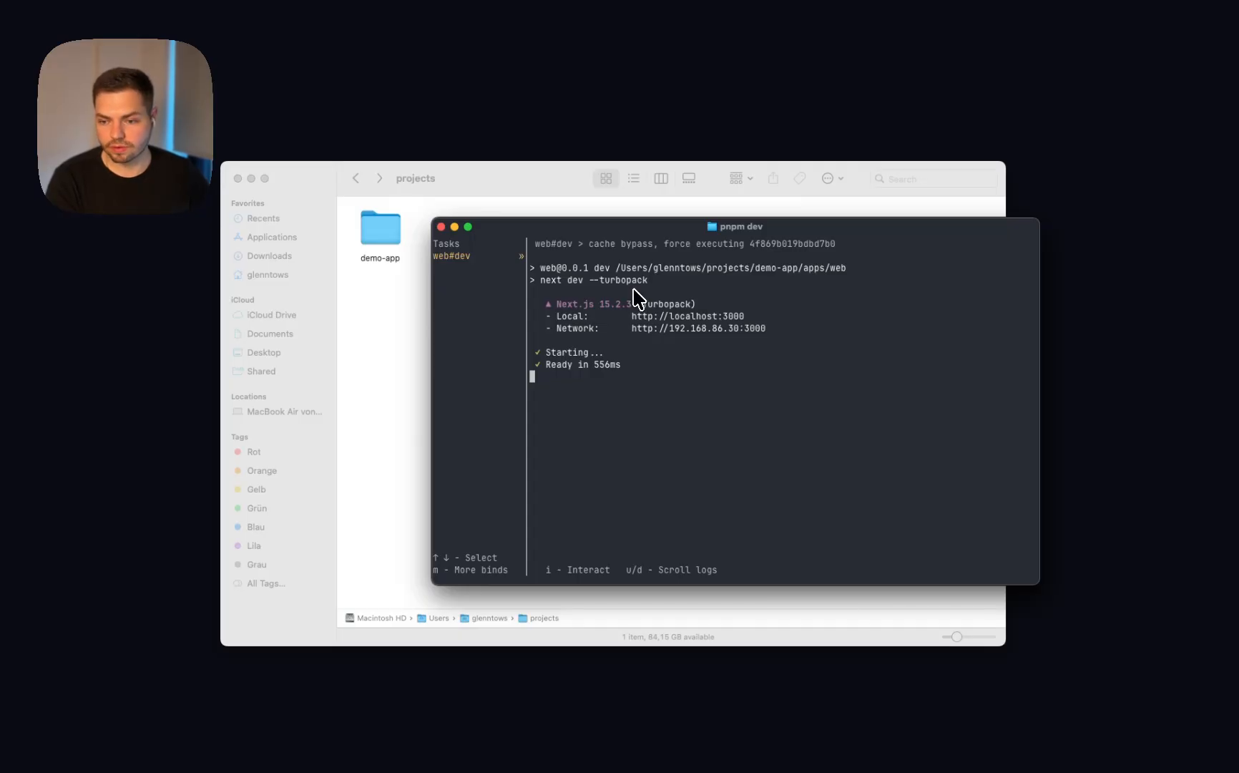
pyautogui.moveTo(670, 349)
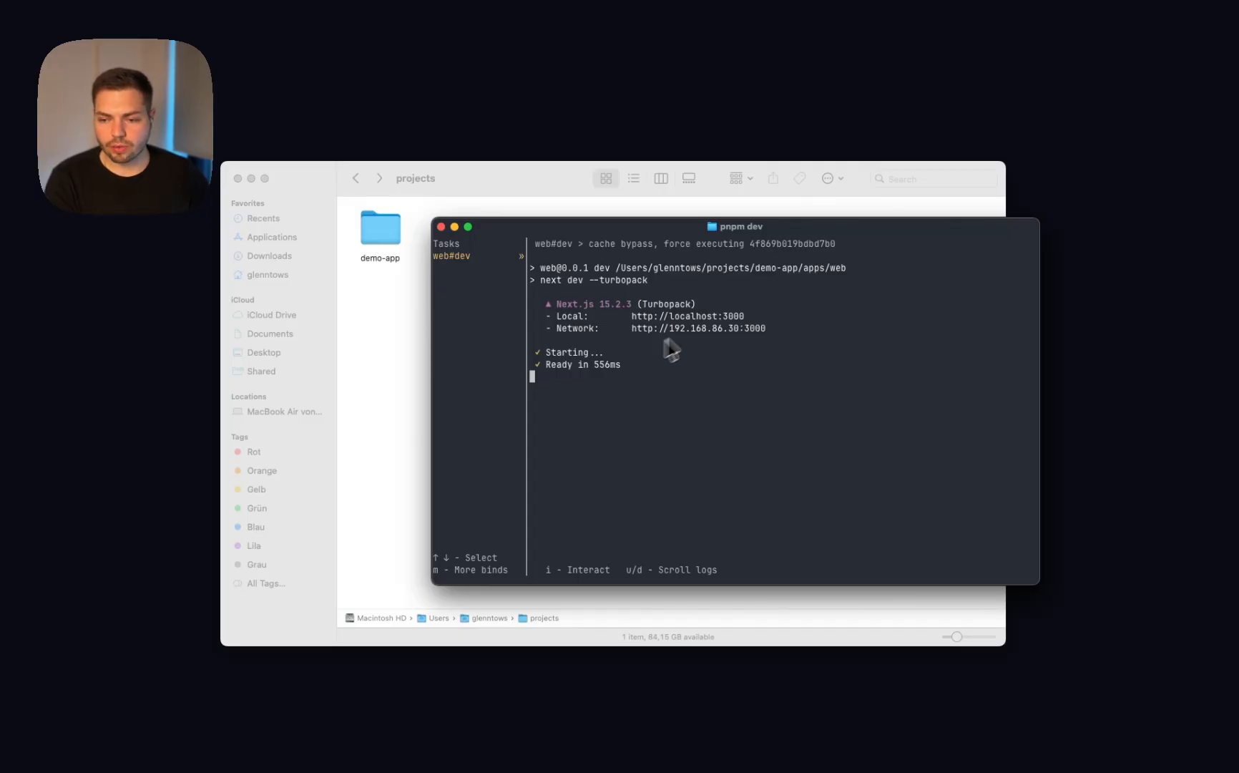
pyautogui.moveTo(739, 327)
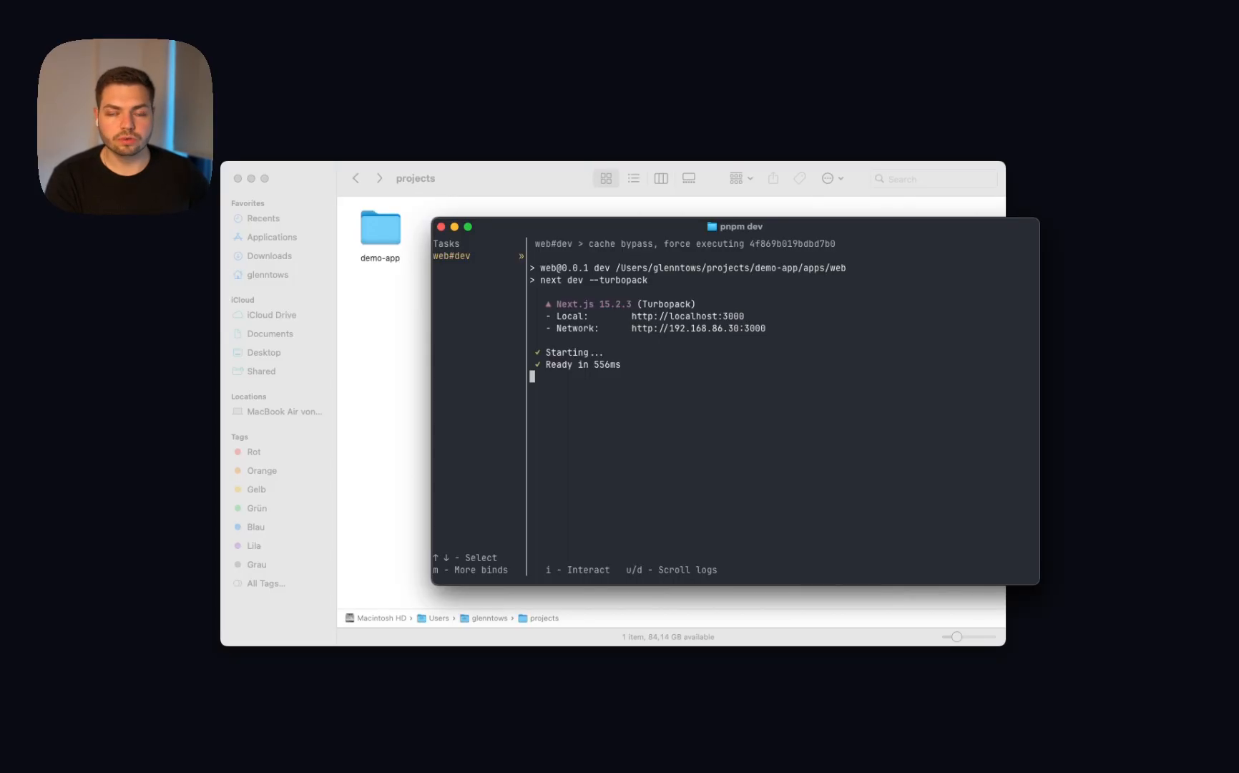
pyautogui.moveTo(772, 419)
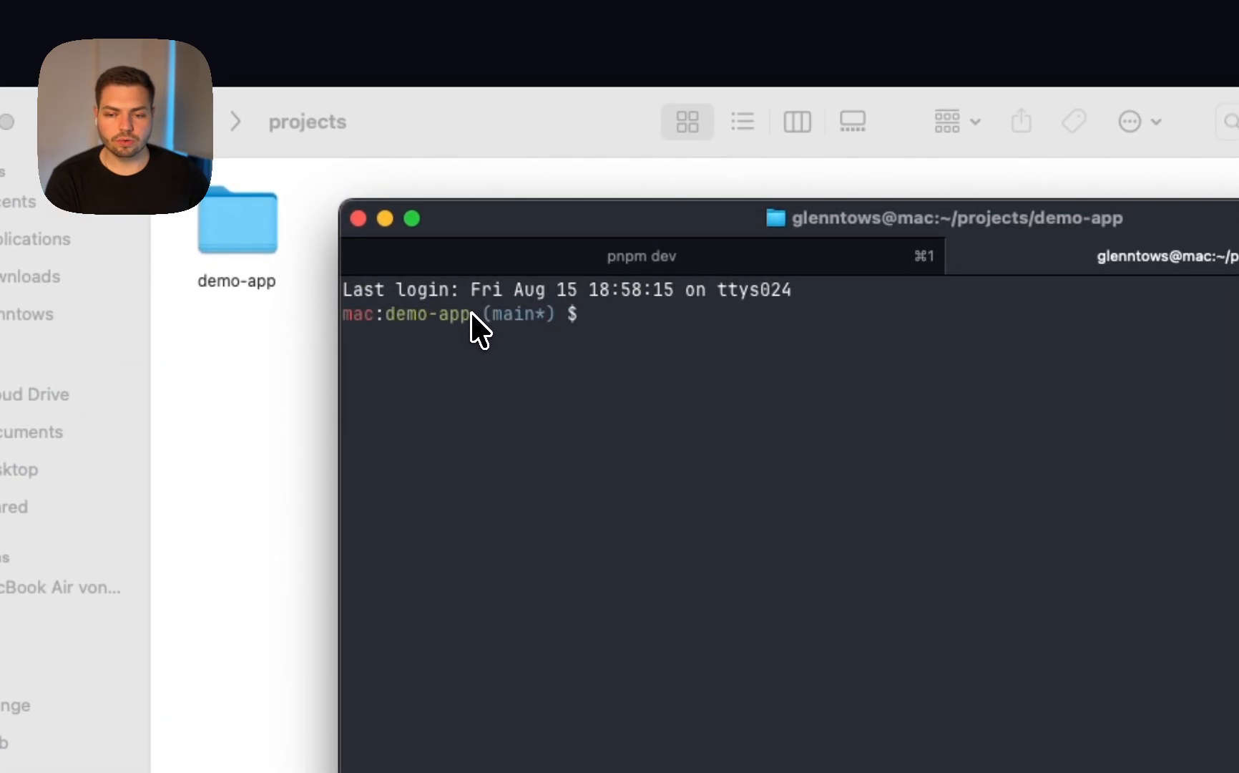
# Run pnpm dlx stagewise@latest (after starting with npx) until Stagewise v0.5.3 prompts for the app port.
pyautogui.doubleClick(426, 314)
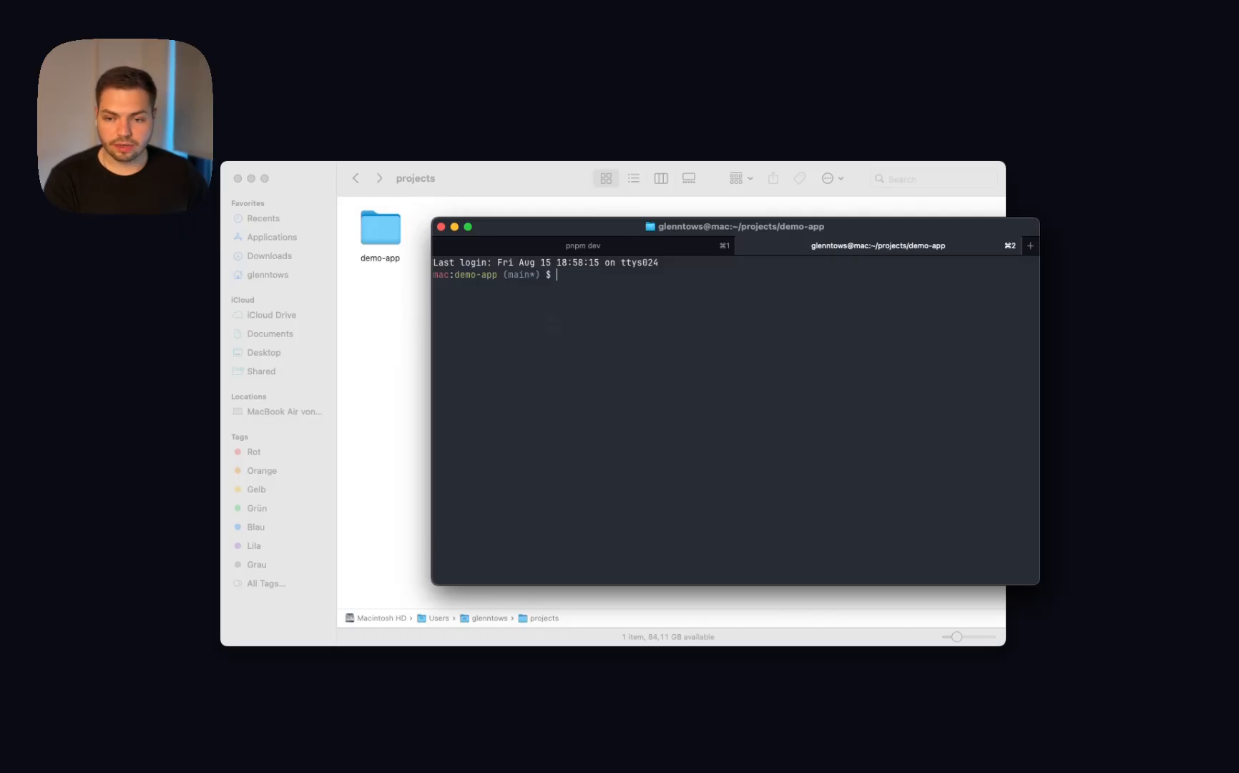
pyautogui.write('npx')
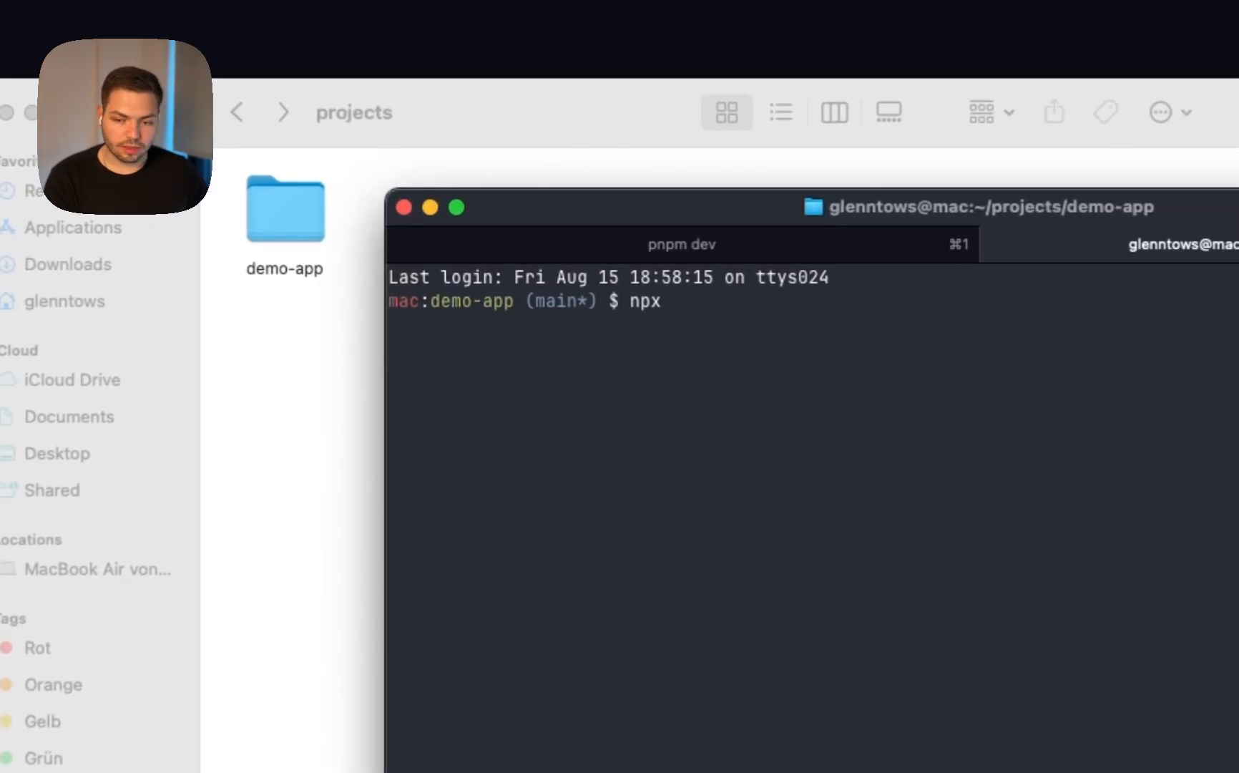
pyautogui.write('stagewise')
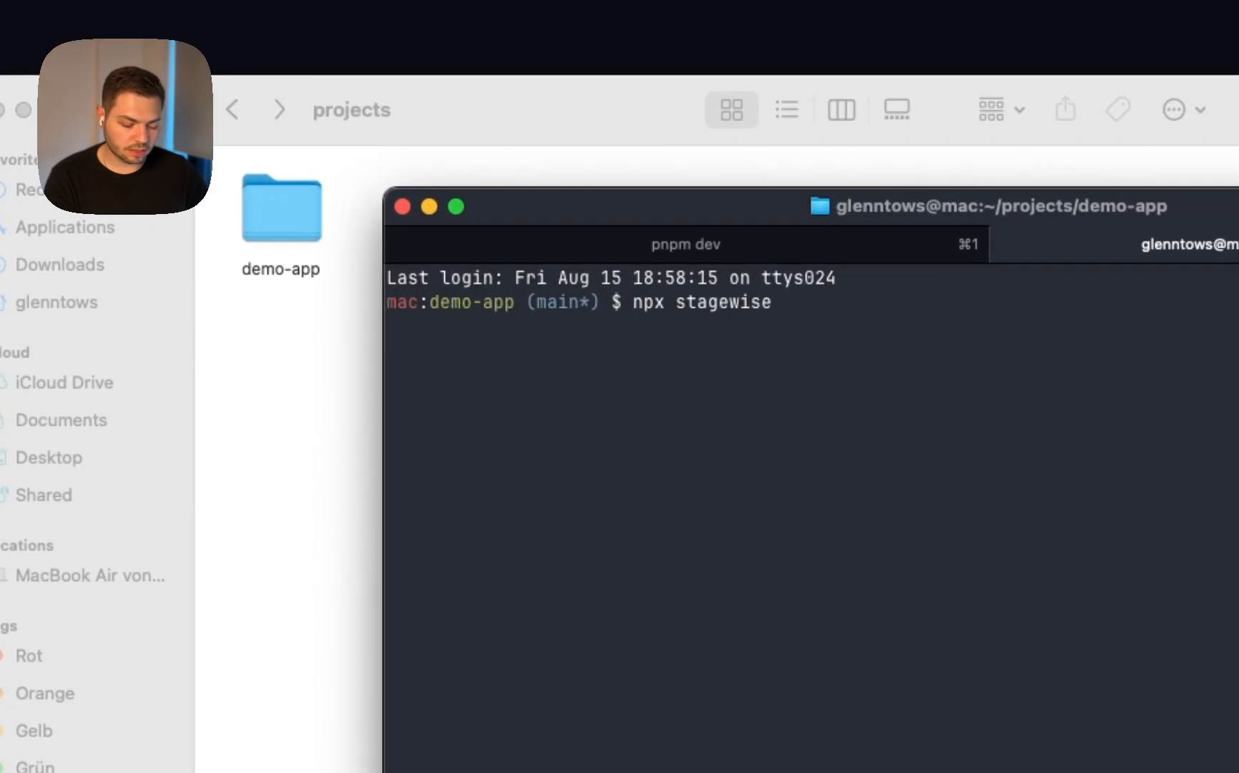
pyautogui.write('@latest')
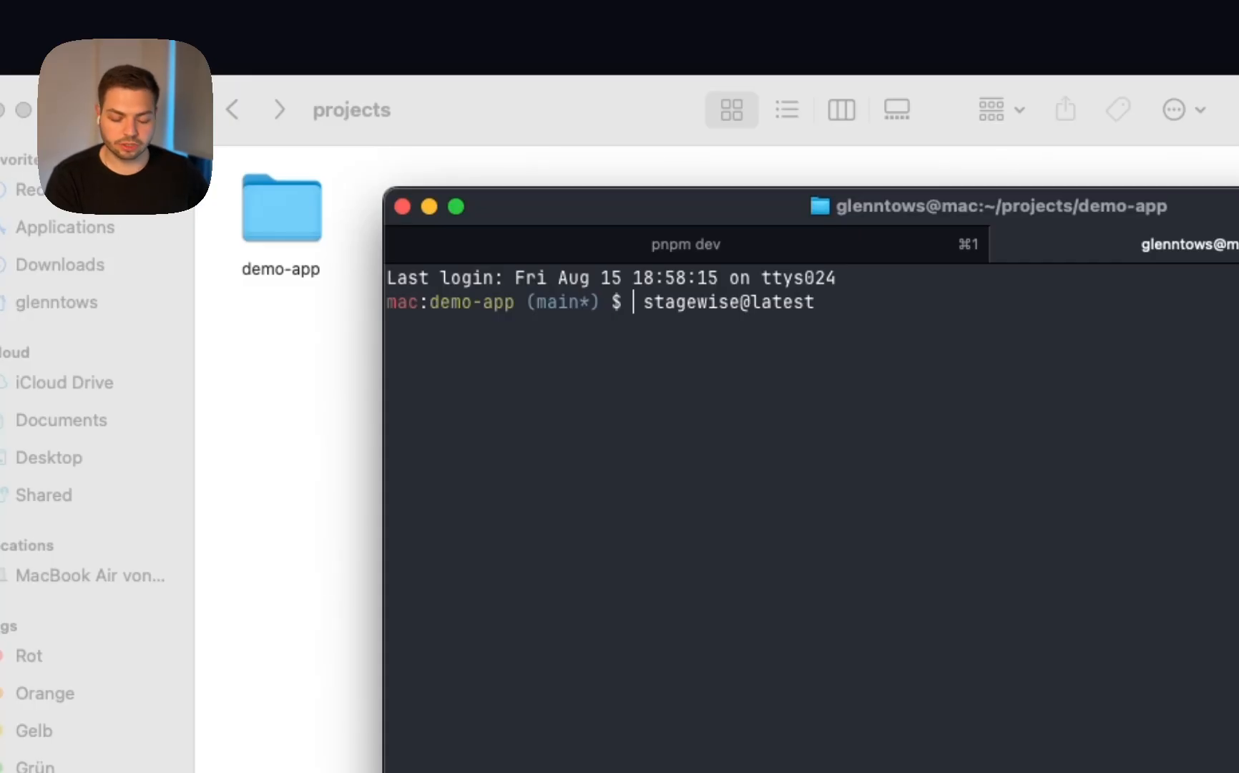
pyautogui.write('pnpm d')
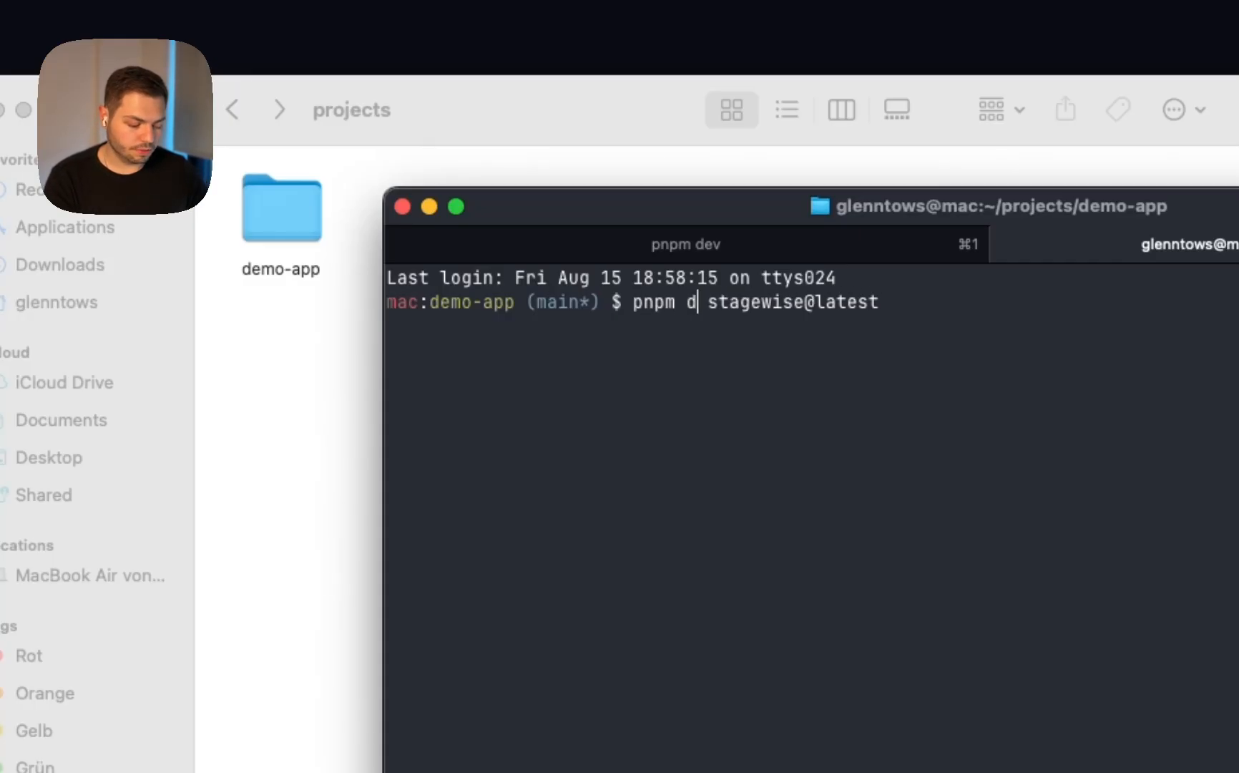
pyautogui.write('lx')
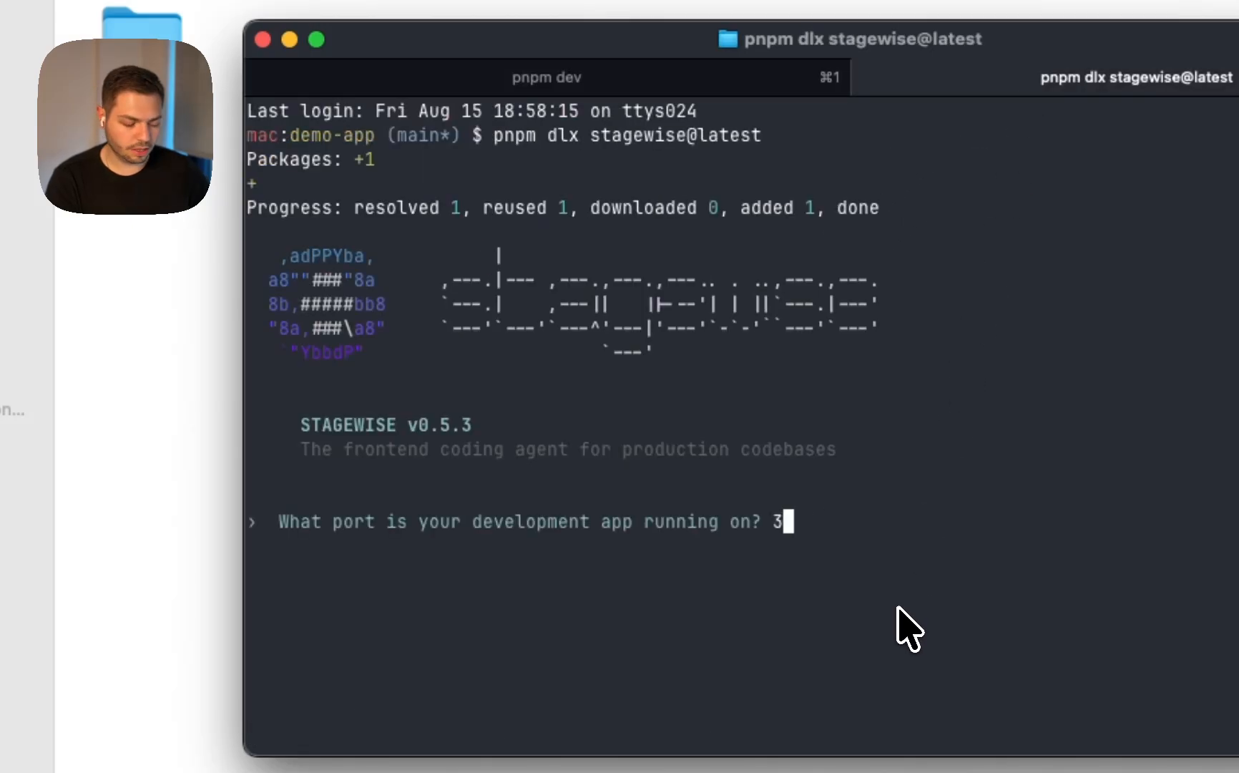
pyautogui.write('000')
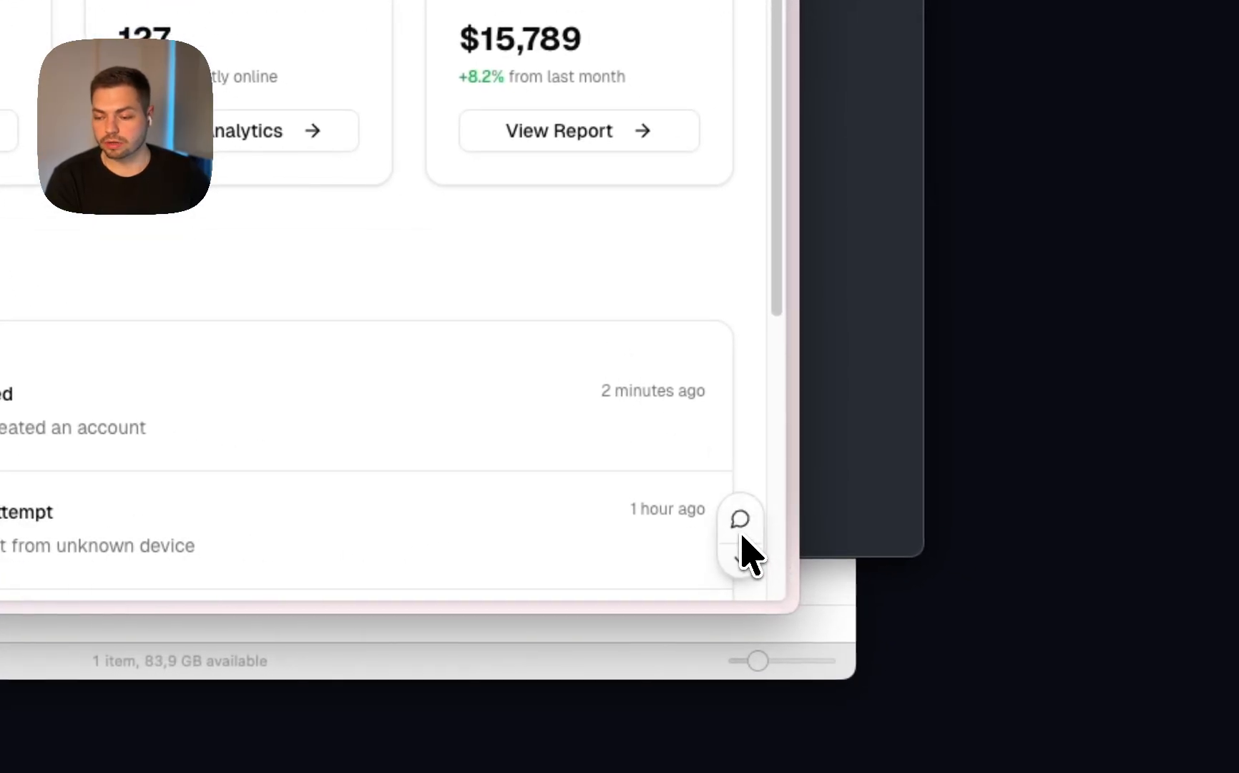
# Scroll the localhost dashboard to view its stat cards with the stagewise toolbar overlaid.
pyautogui.scroll(-3)
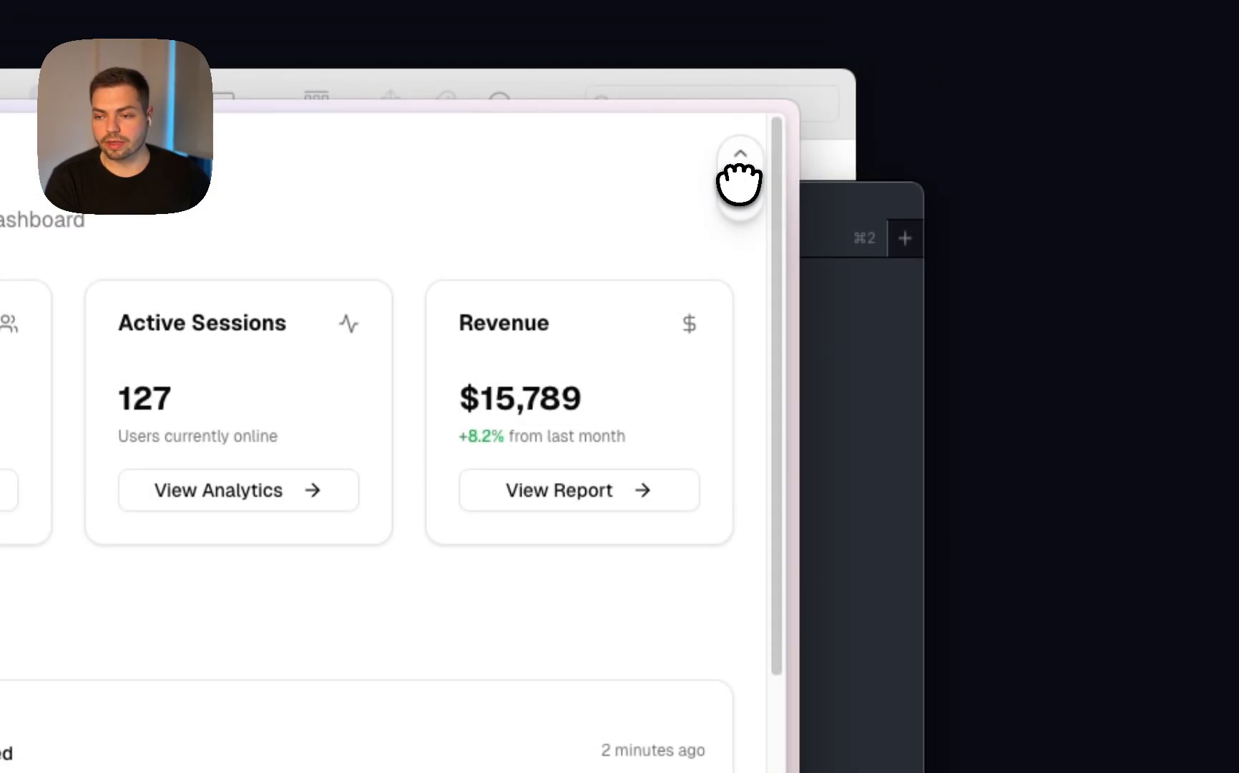